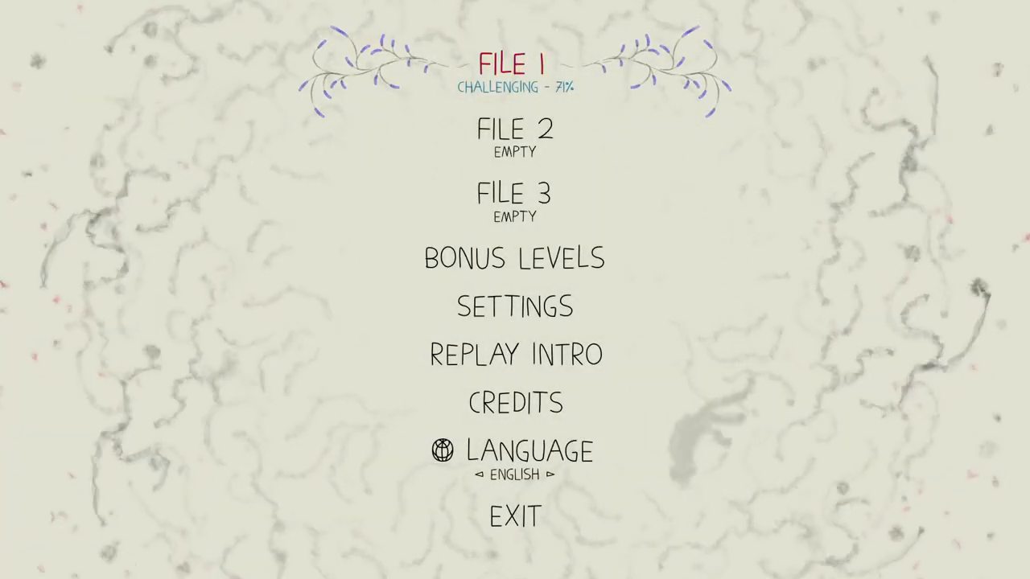
Leave Bonus Levels for the main menu, then play the File 1 save (Challenging, 71%)
left_click(514, 258)
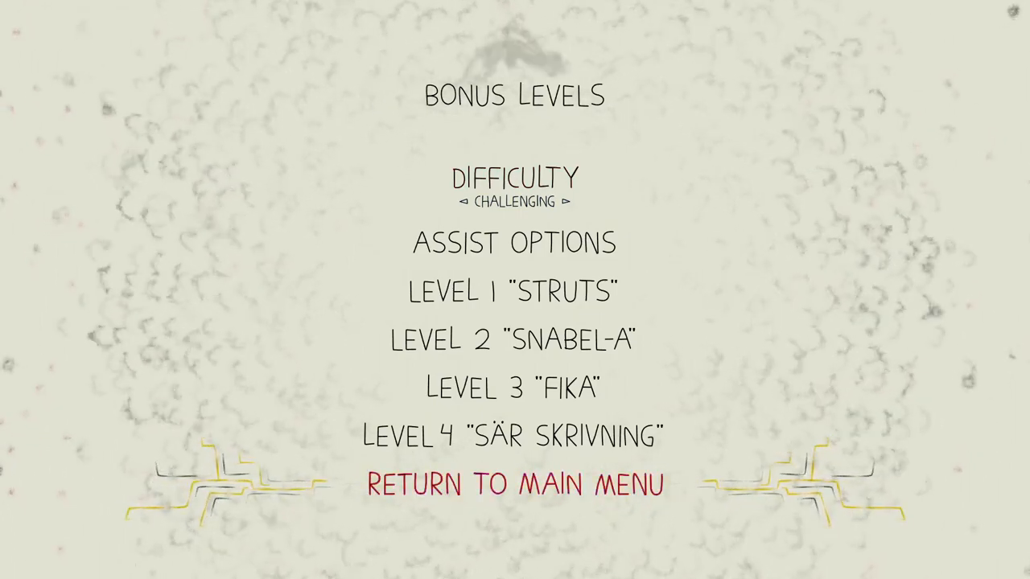
left_click(515, 483)
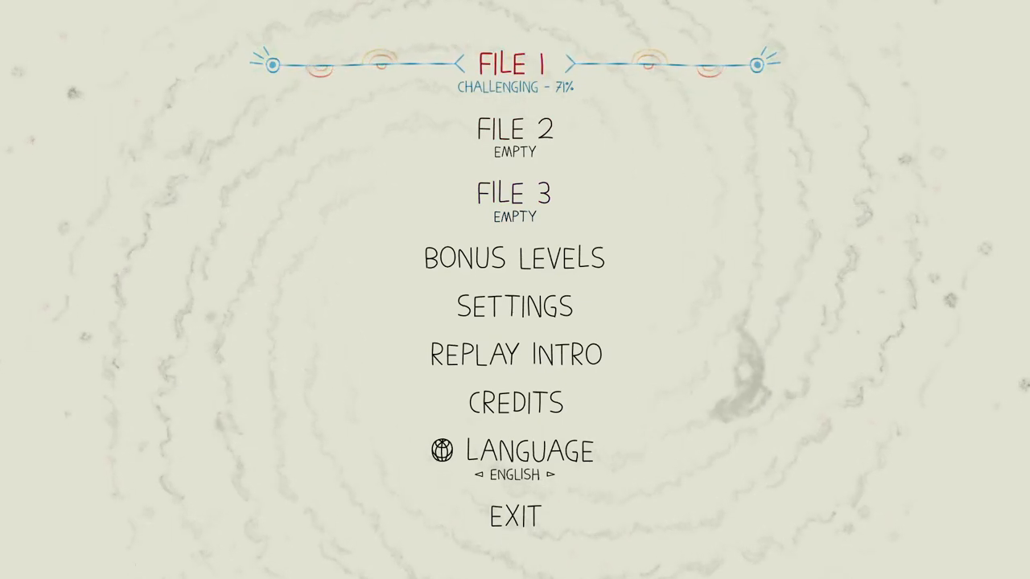
left_click(514, 64)
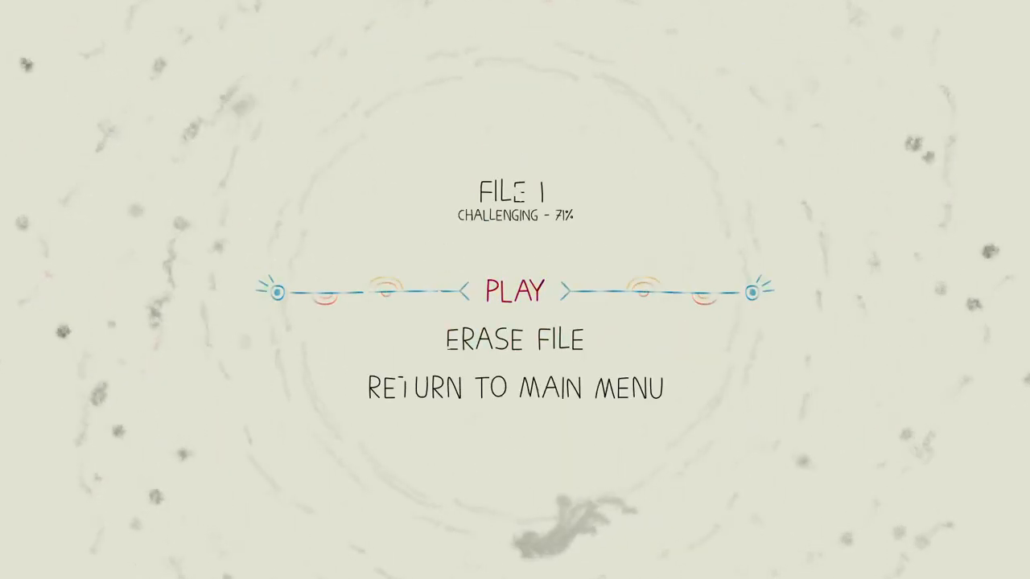
left_click(514, 290)
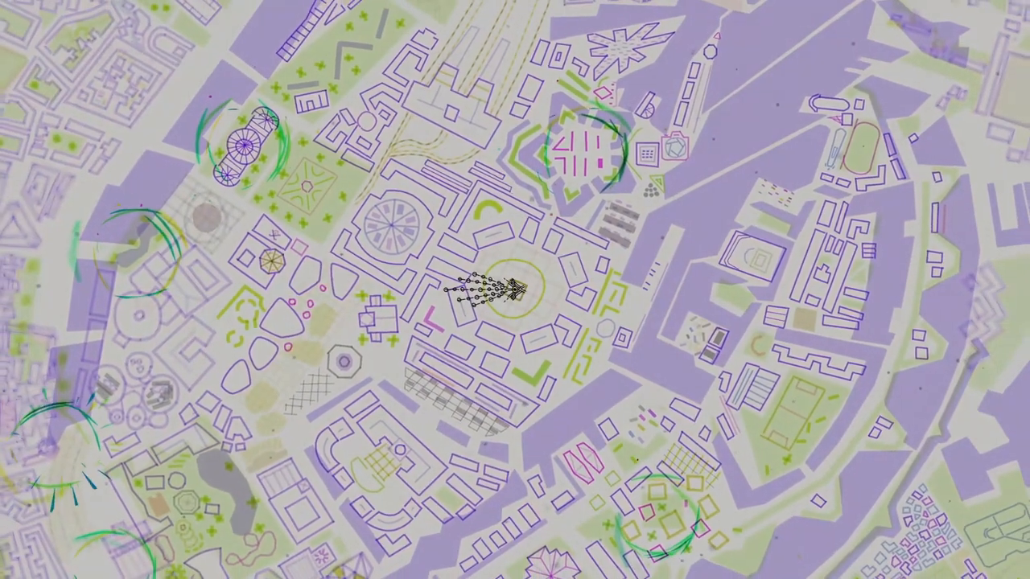